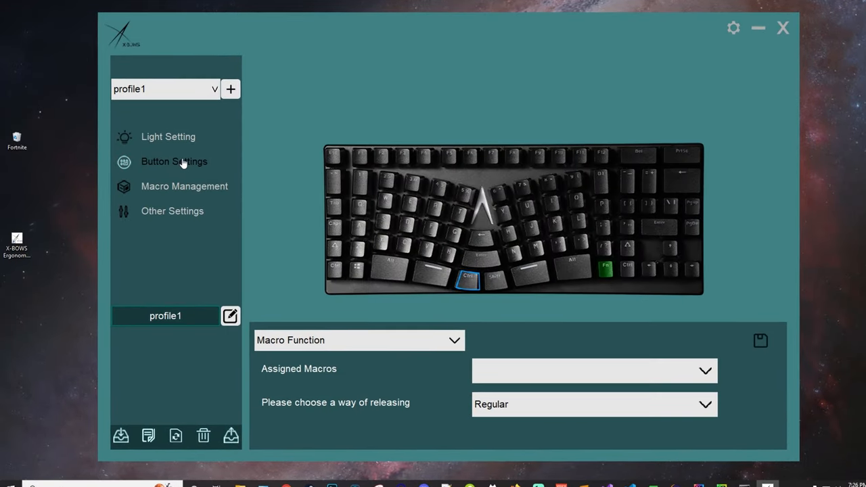
Step: Make Video Editing Profile the active keyboard profile from the profile dropdown
{"action": "left_click", "coordinate": [593, 371]}
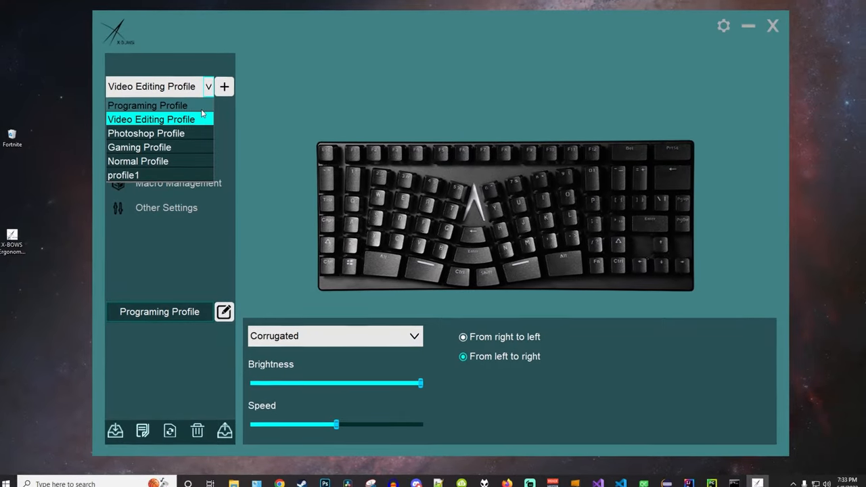
{"action": "left_click", "coordinate": [146, 133]}
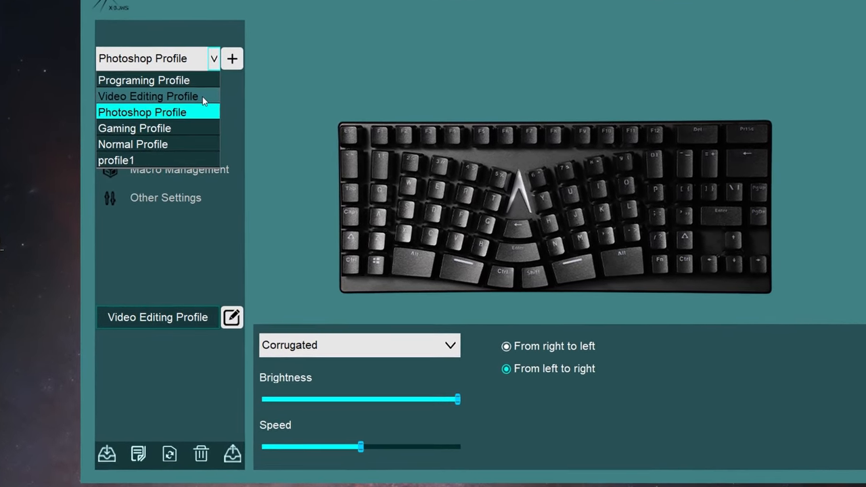